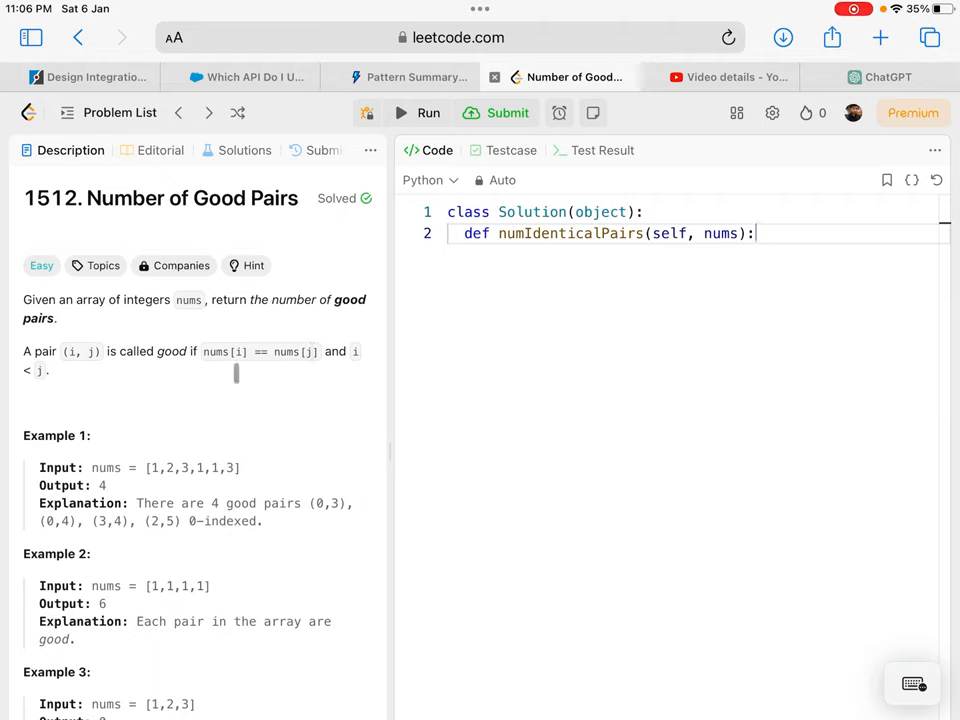
- Write the counting loop with dictionary m and ans, adding m[n] to ans for each n in nums
double_click(98, 468)
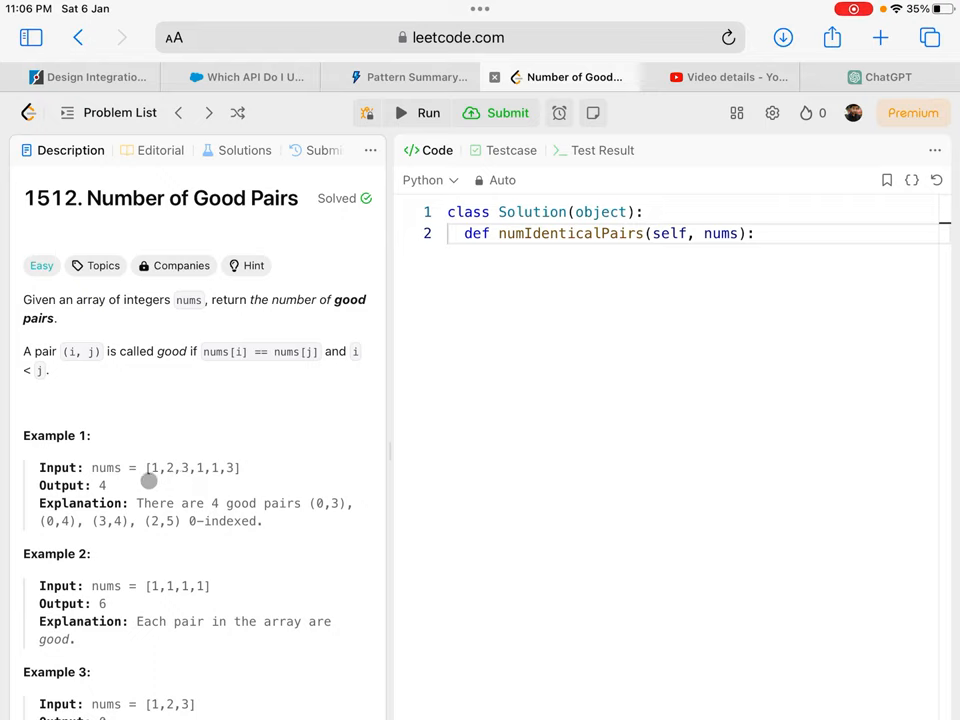
mouse_move(188, 480)
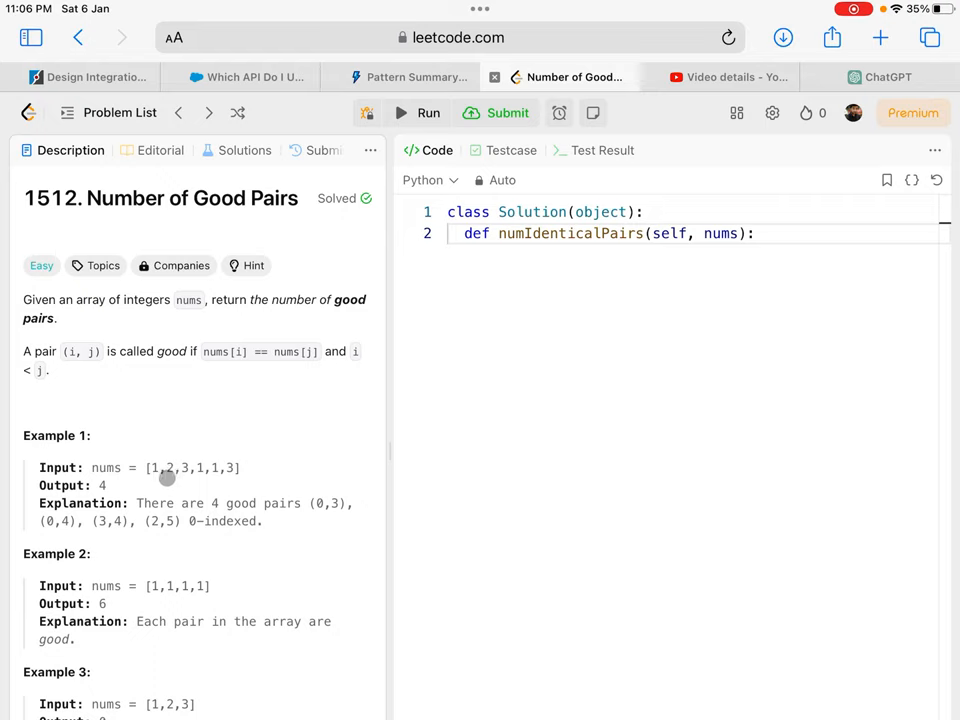
mouse_move(156, 456)
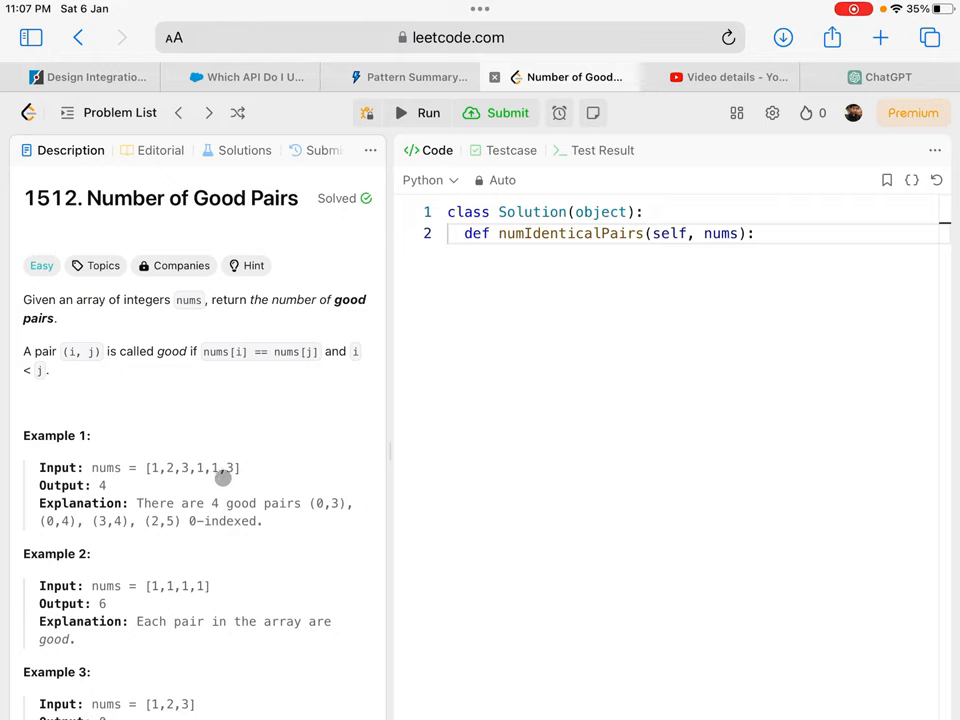
mouse_move(158, 600)
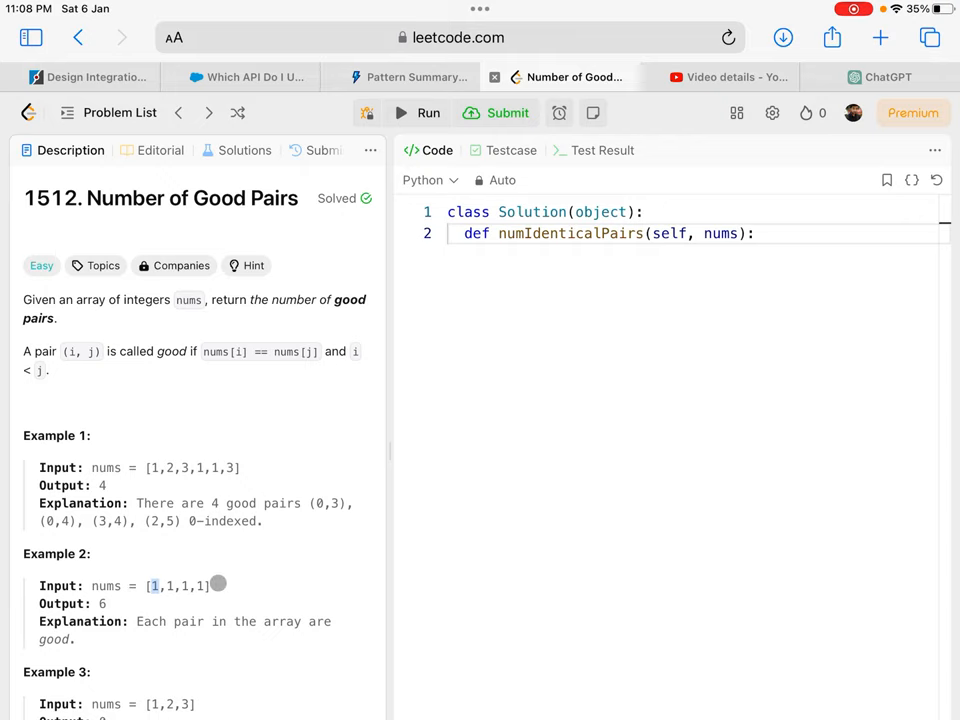
scroll(down, 3)
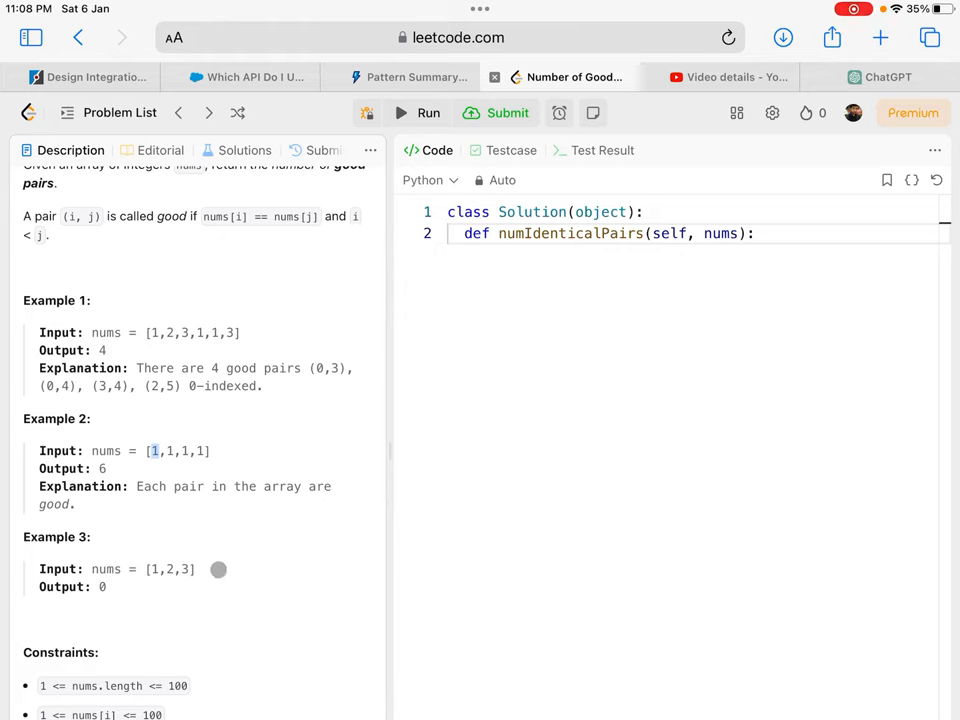
mouse_move(298, 512)
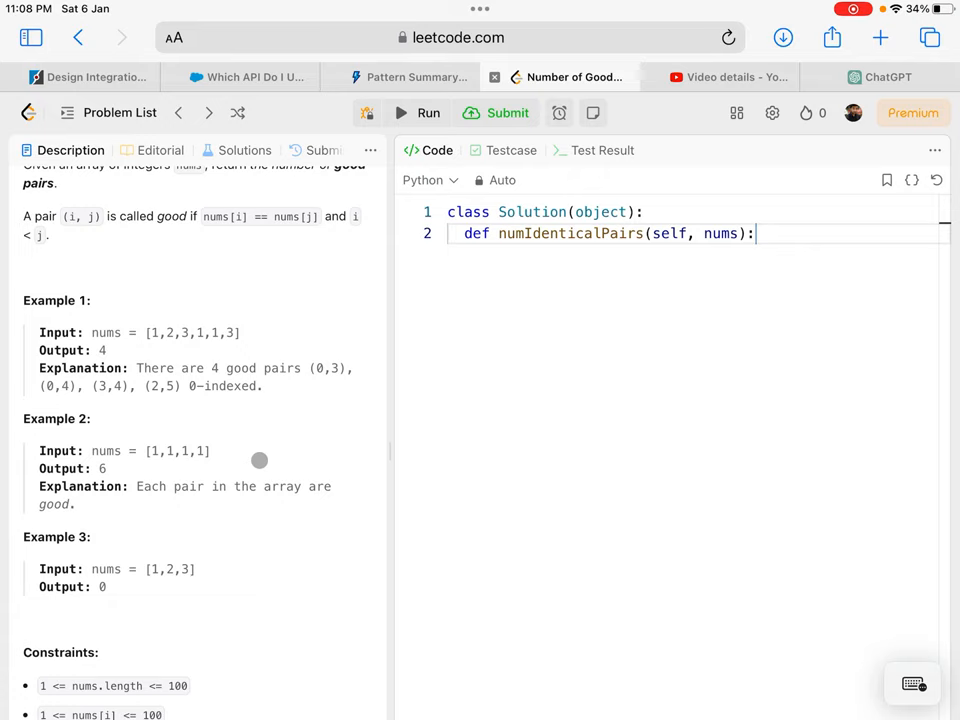
mouse_move(260, 460)
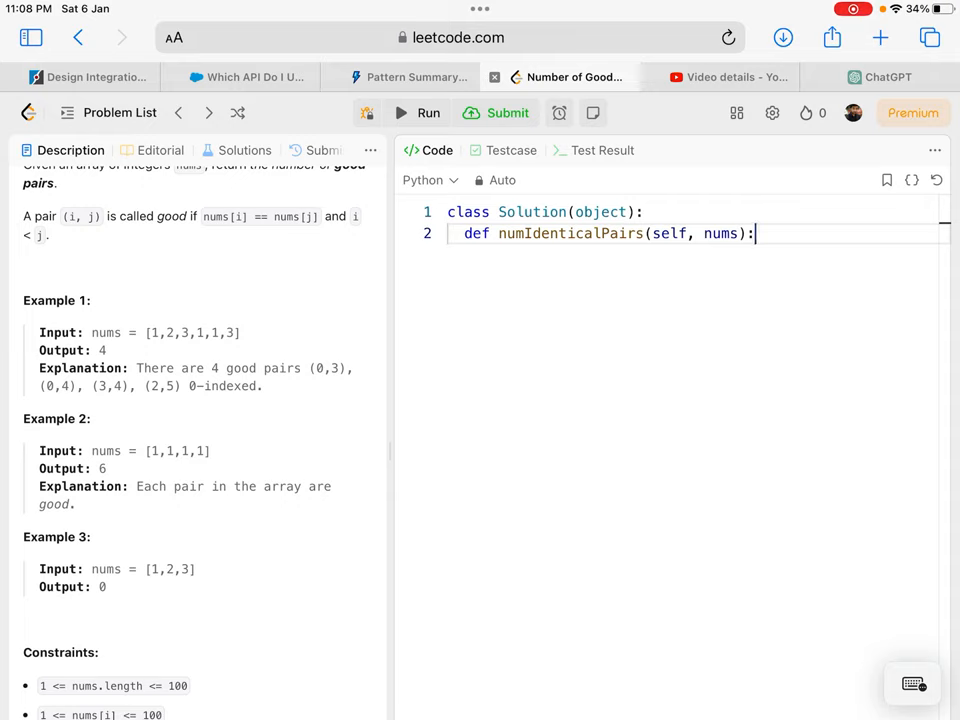
text(m = {})
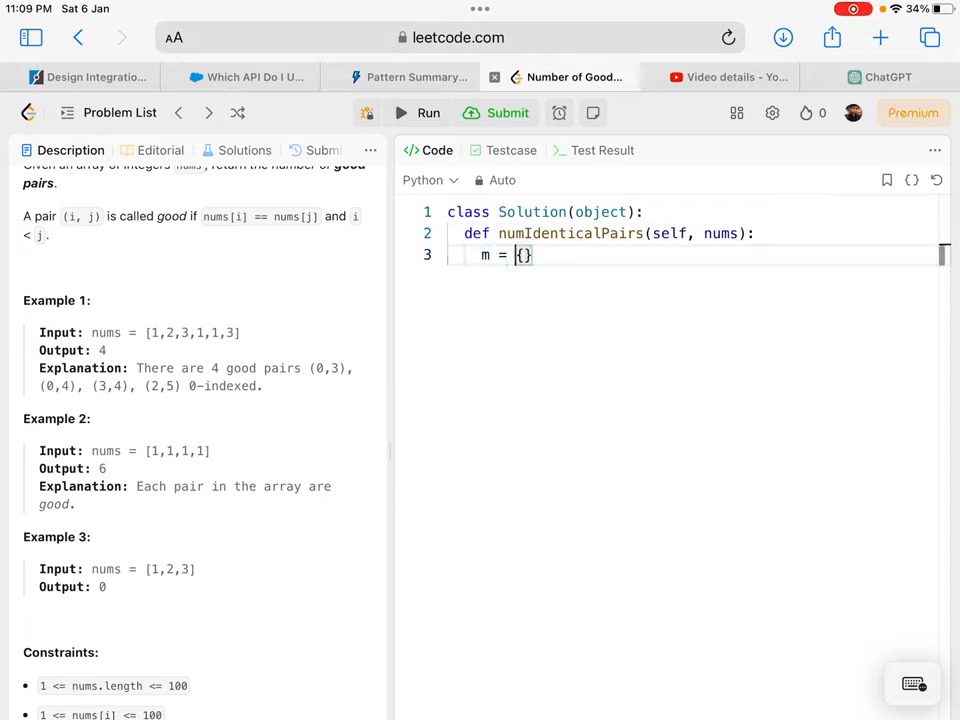
text(ans = 0)
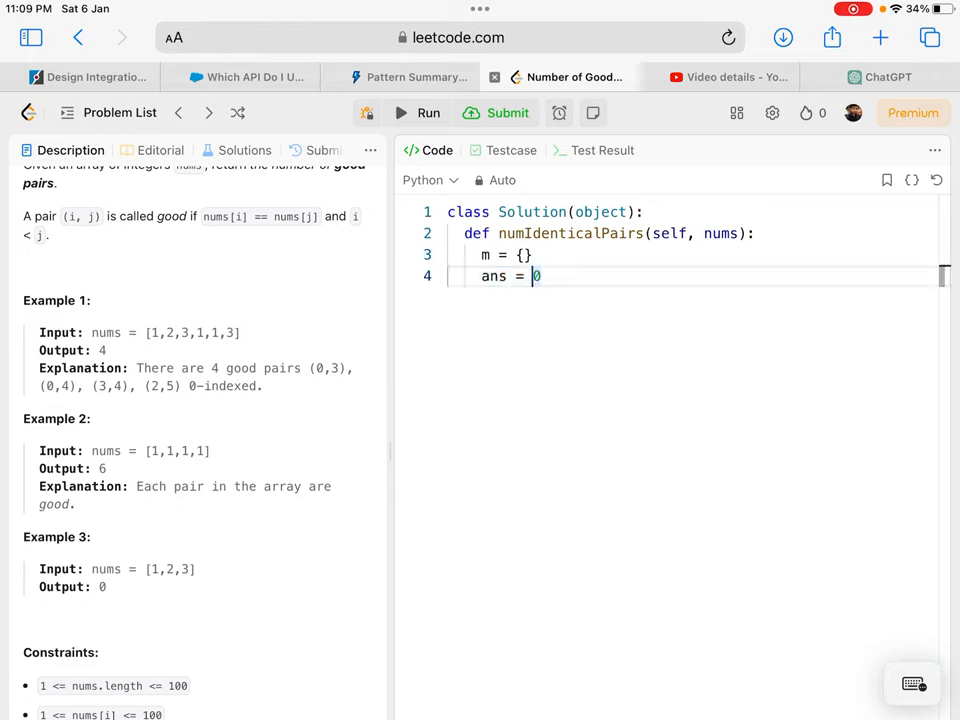
text(for n in nums:)
text(if n in m:)
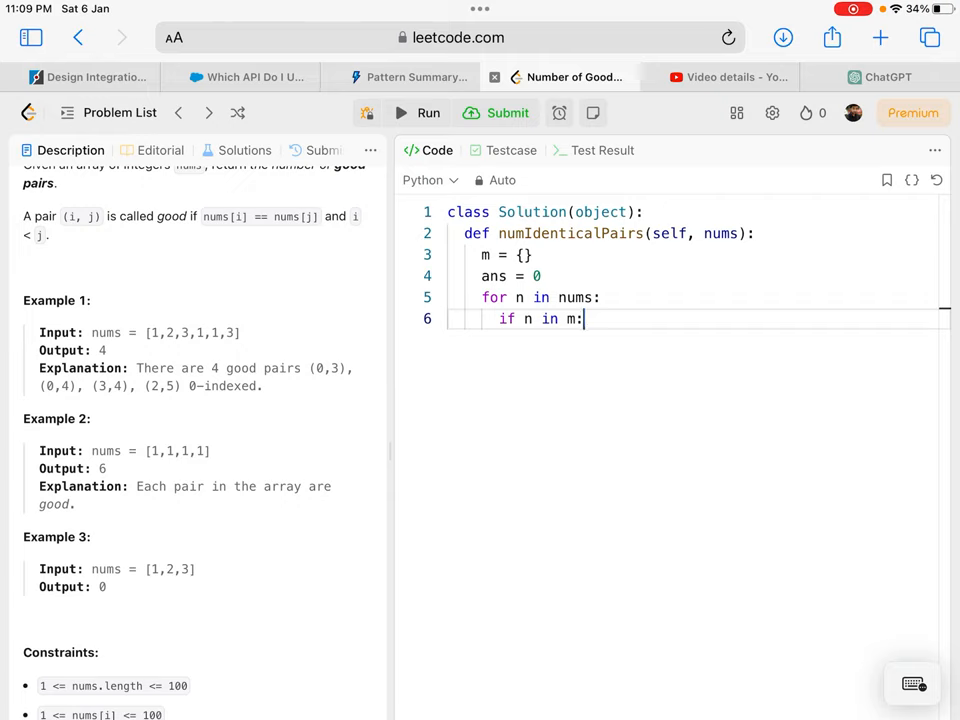
text(ans += m[n])
text(else: m[n] = 1)
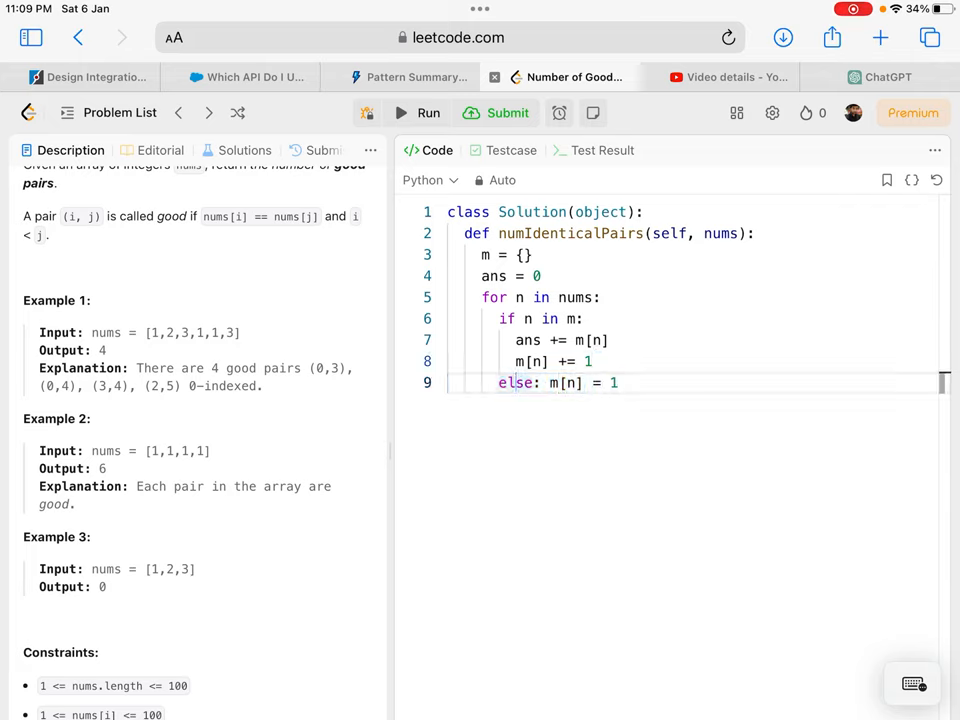
- Finish numIdenticalPairs with 'return ans' and run it on the sample cases
double_click(560, 384)
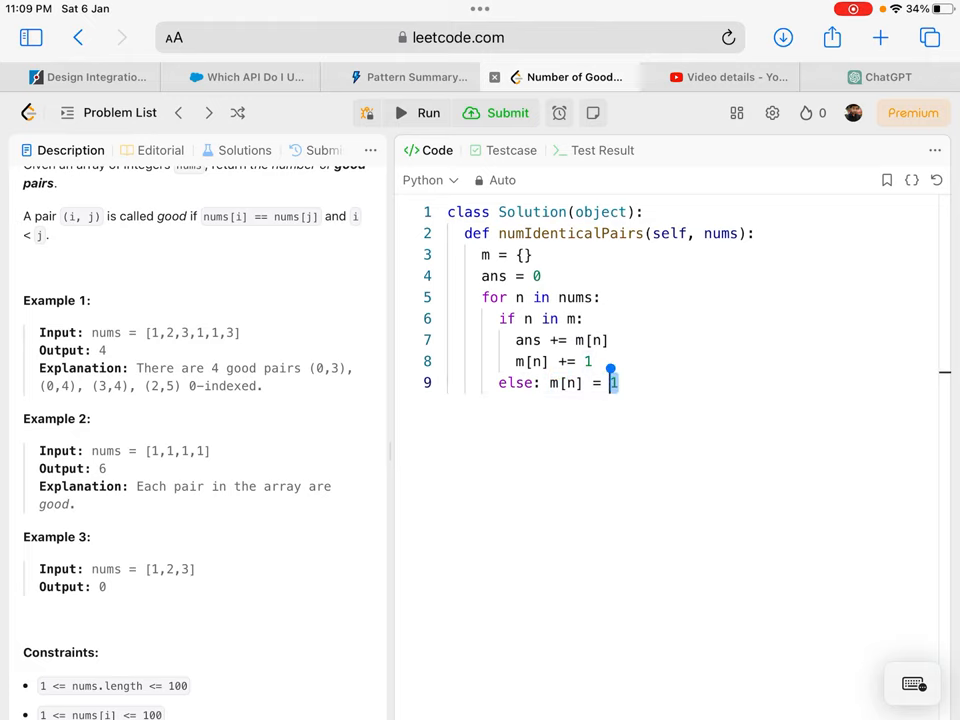
text(return ans)
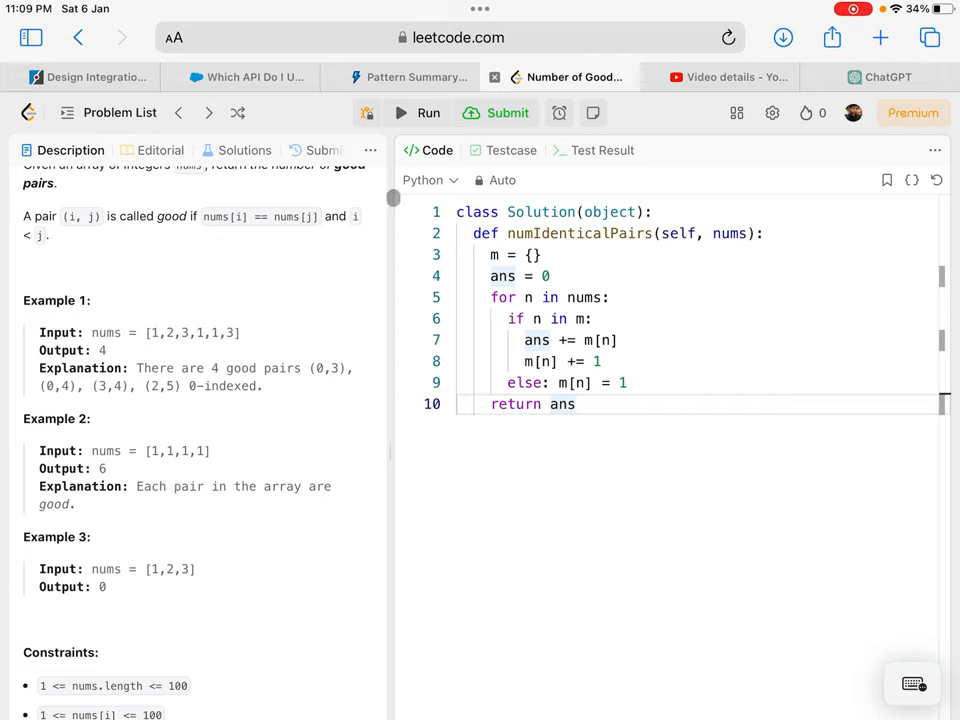
click(416, 112)
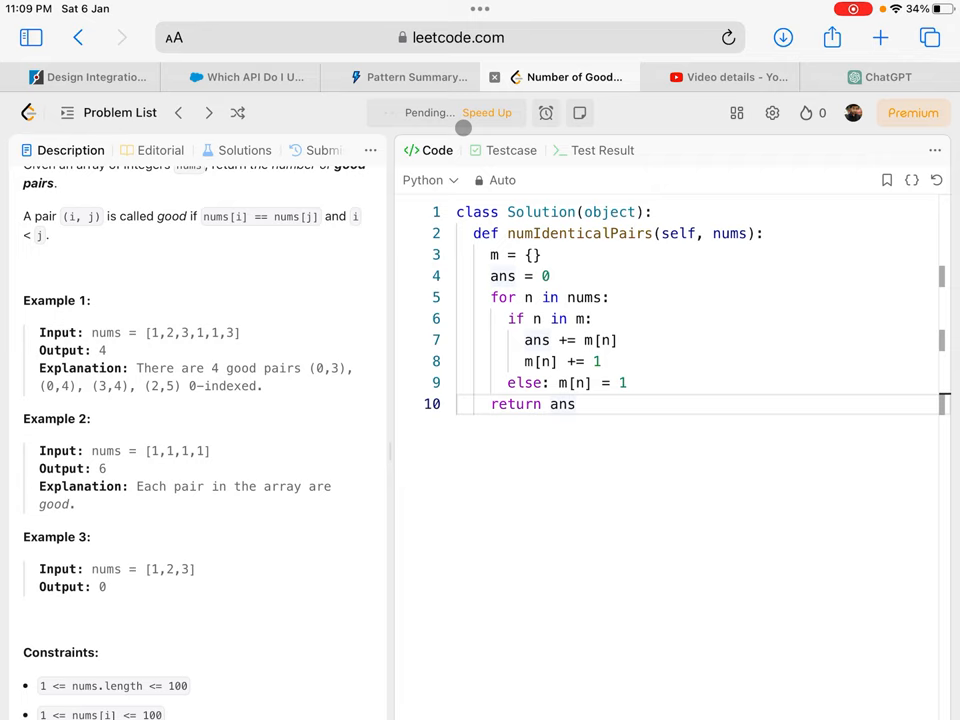
- Submit the solution for judging and check the outputs of sample cases 2 and 3
click(496, 112)
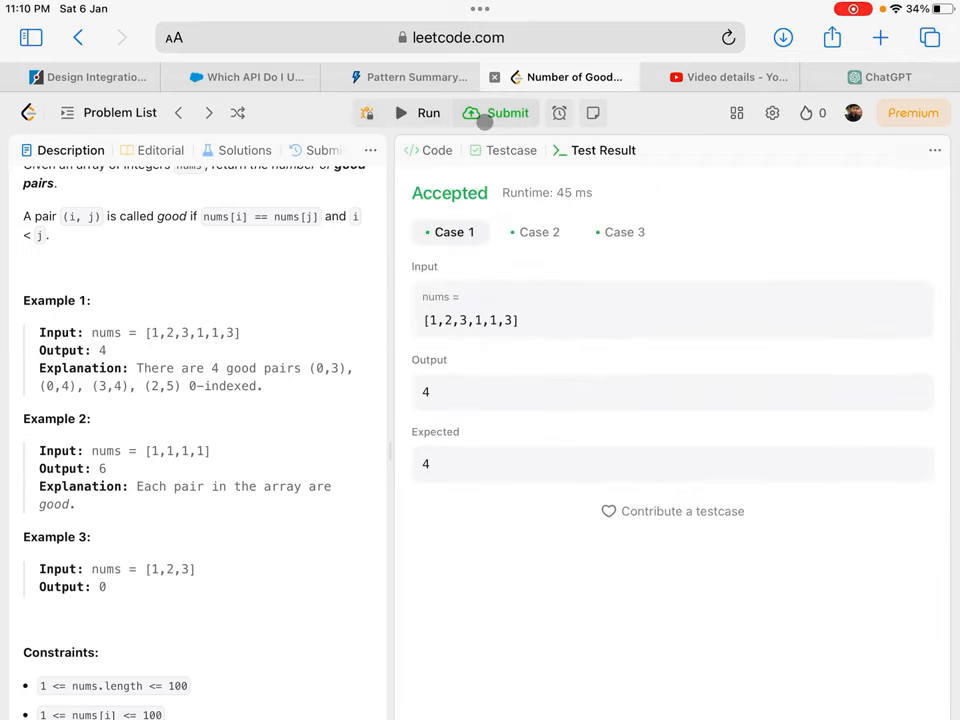
click(536, 232)
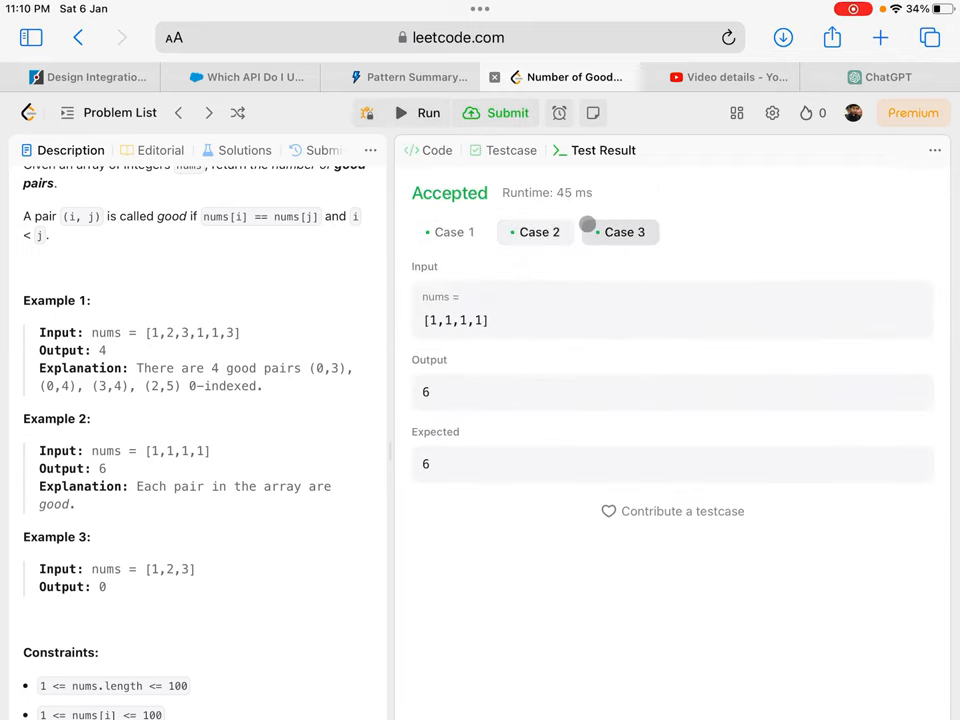
click(620, 232)
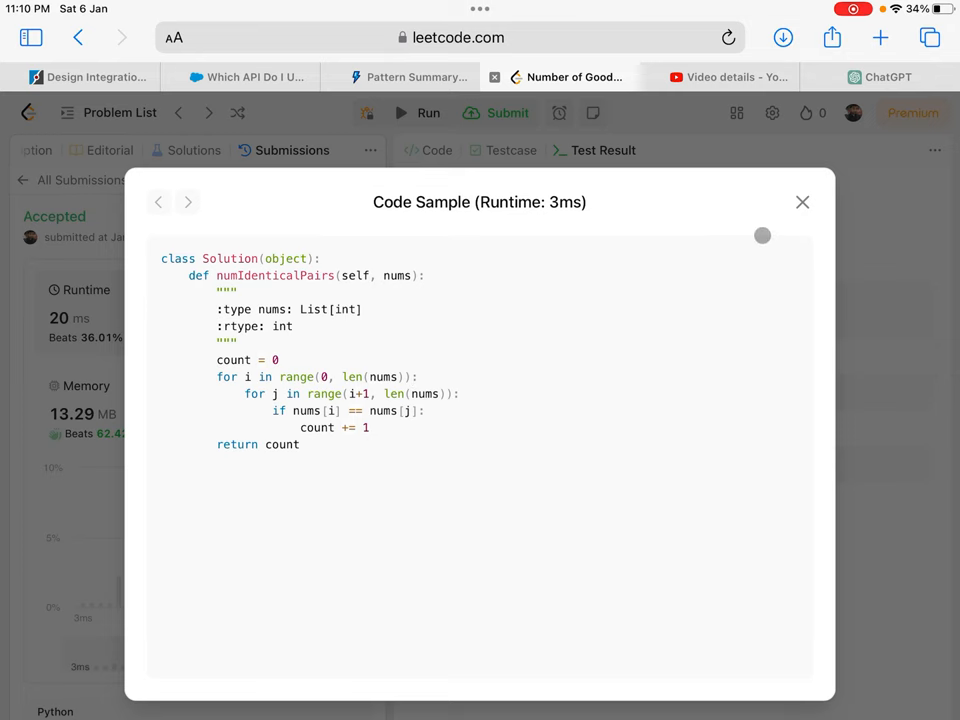
- Swap the 3 ms sample for a 4 ms defaultdict-based one, inspect it, then return to the description
click(802, 202)
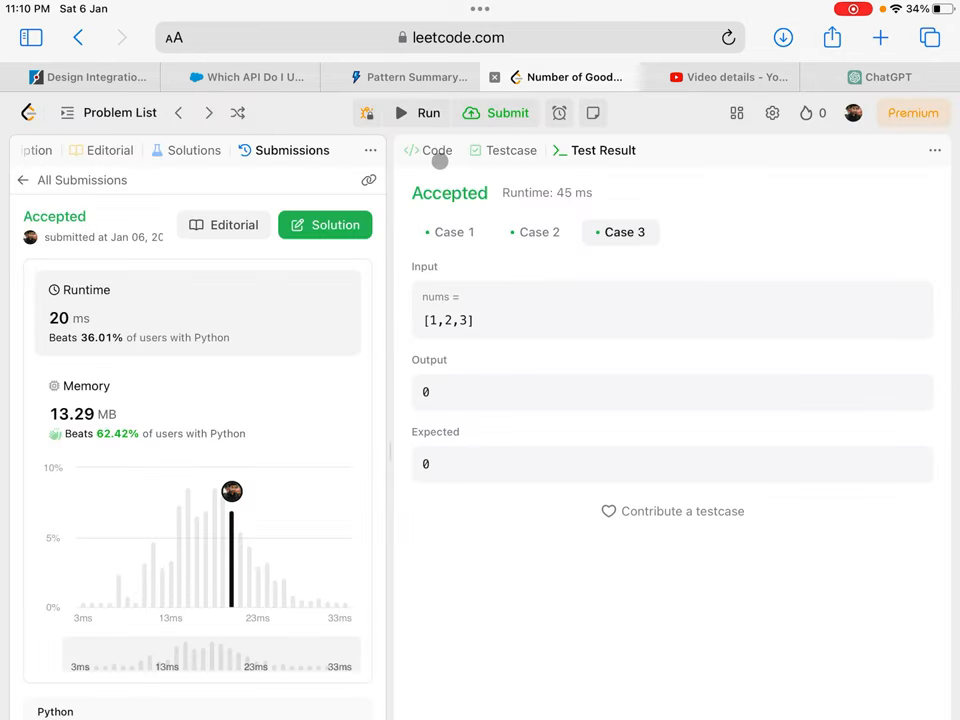
click(426, 150)
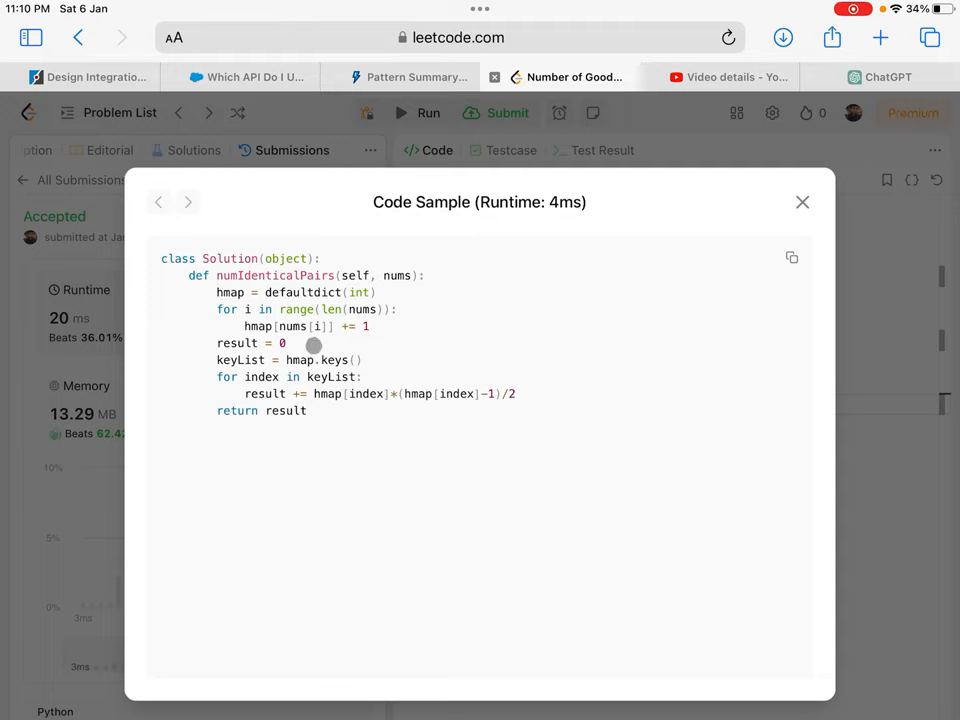
double_click(300, 292)
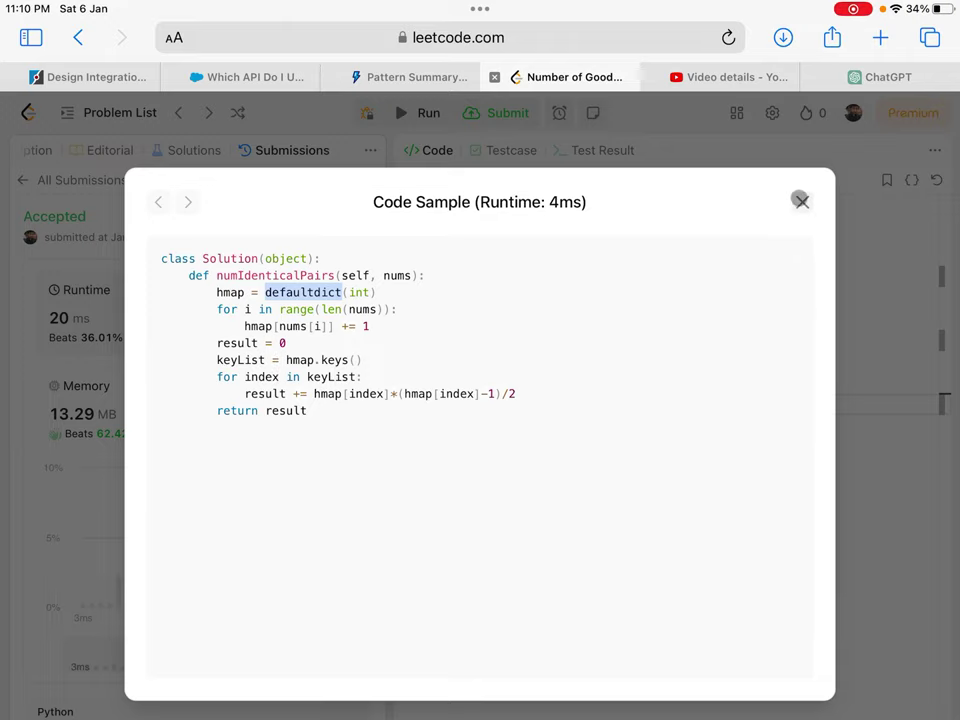
click(800, 200)
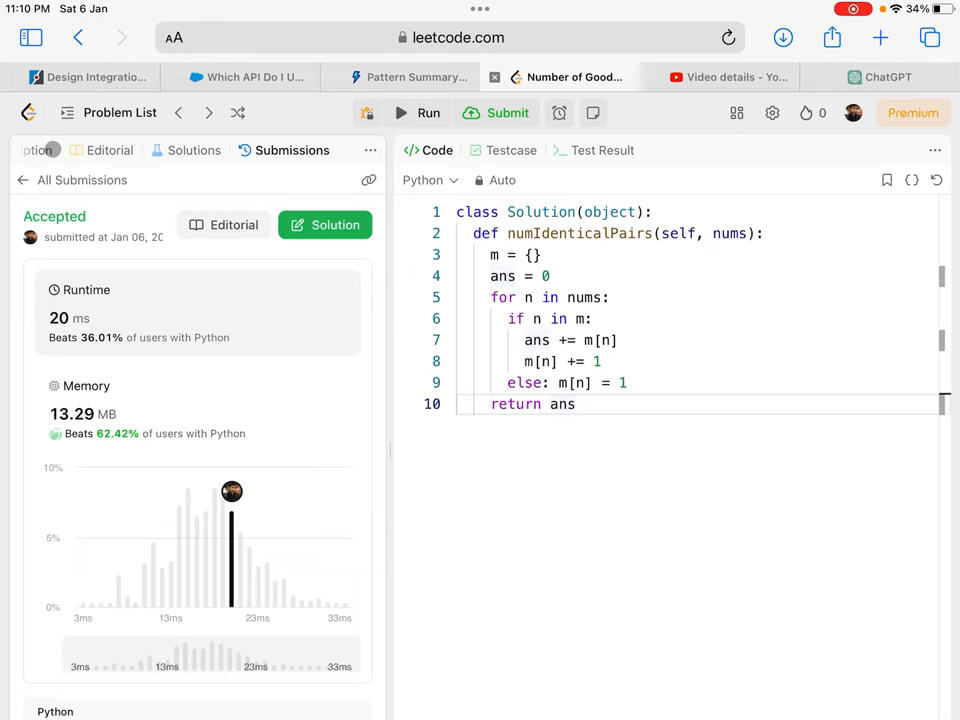
click(62, 150)
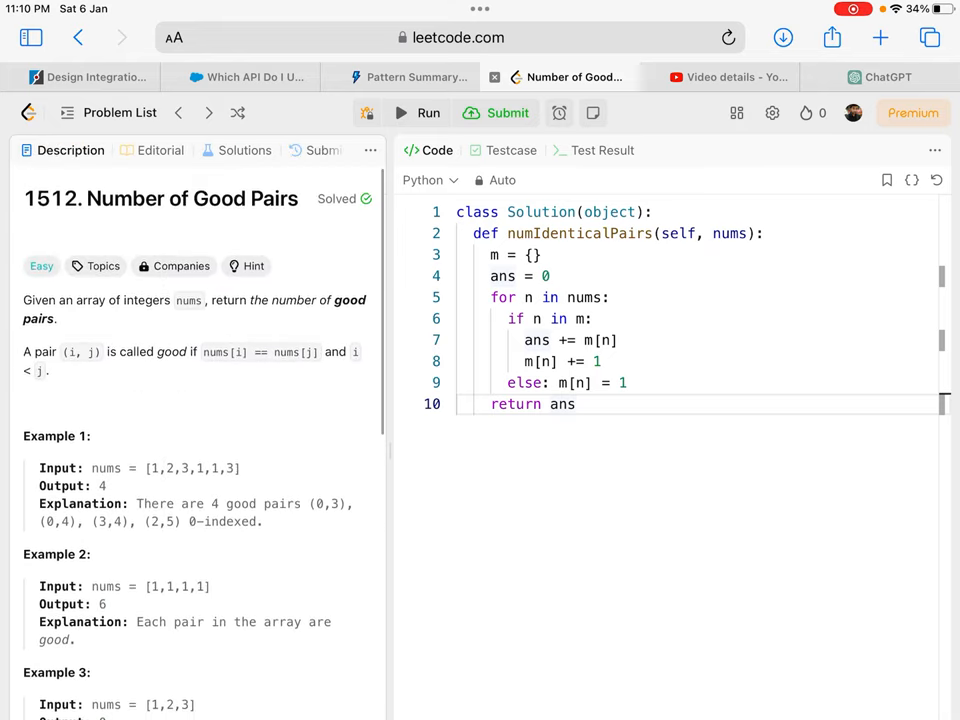